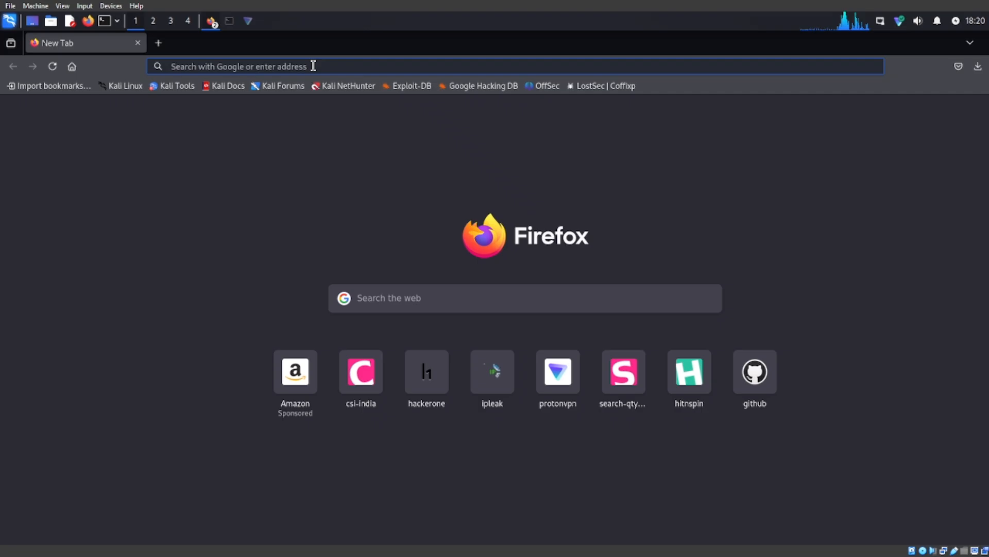
# - Search the web for the Hound hacking tool and open the techchipnet/hound GitHub result
pyautogui.write('hackerone.com/')
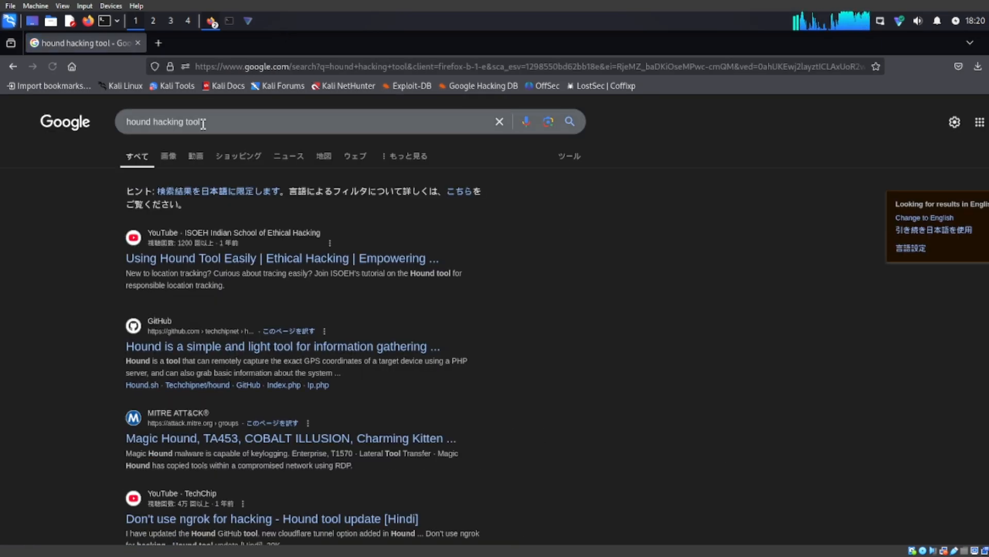
pyautogui.moveTo(310, 352)
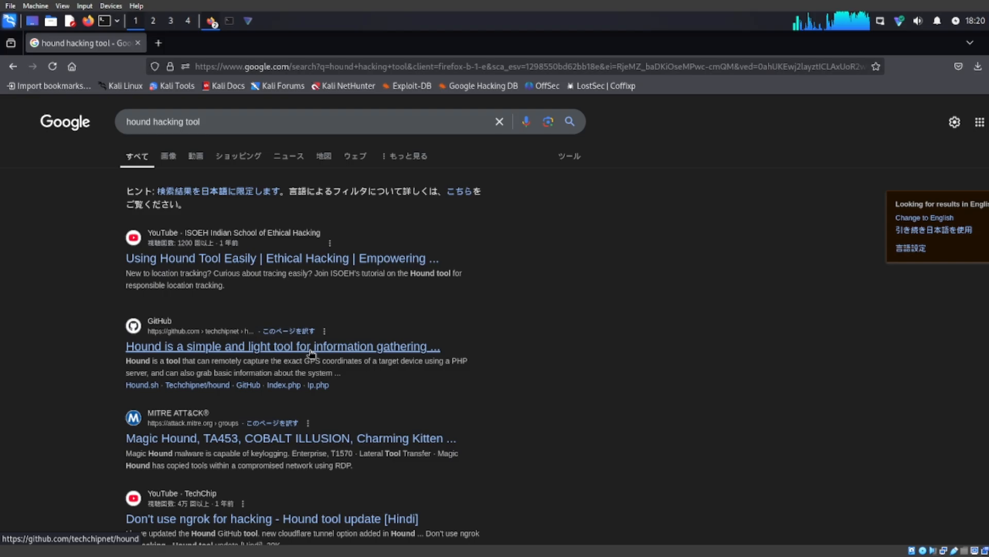
pyautogui.click(282, 346)
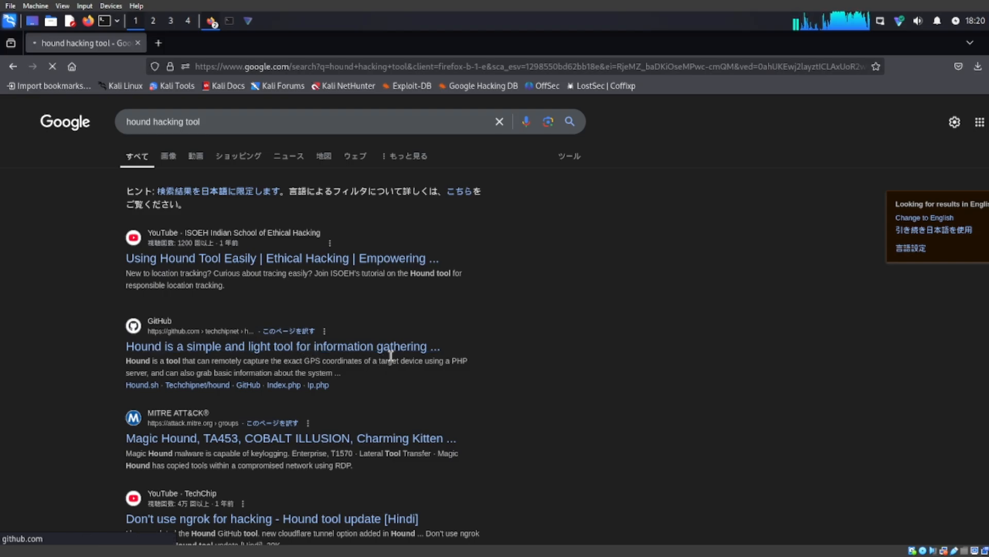
pyautogui.click(283, 347)
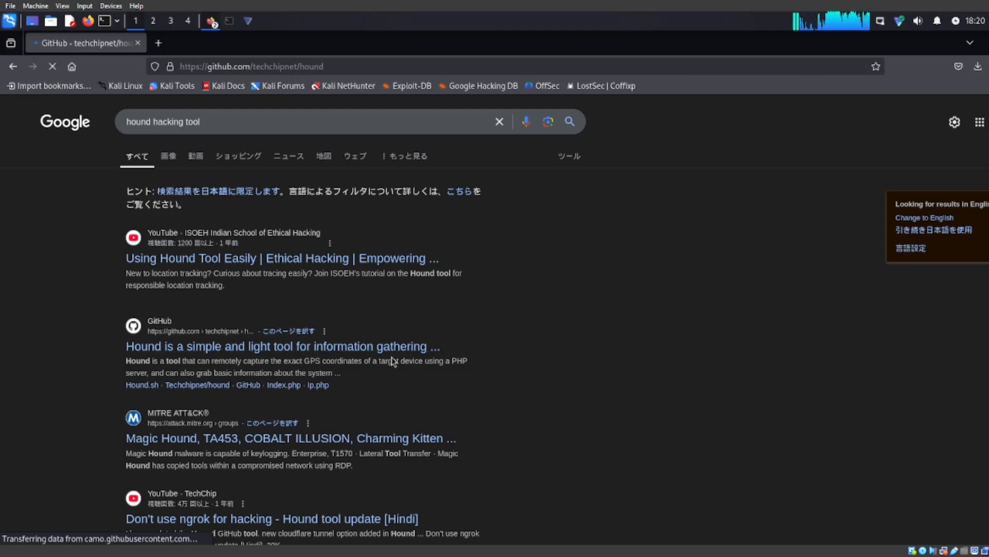
# - Scroll the Hound README down to the 'Installing (Kali Linux/Termux)' section
pyautogui.click(282, 347)
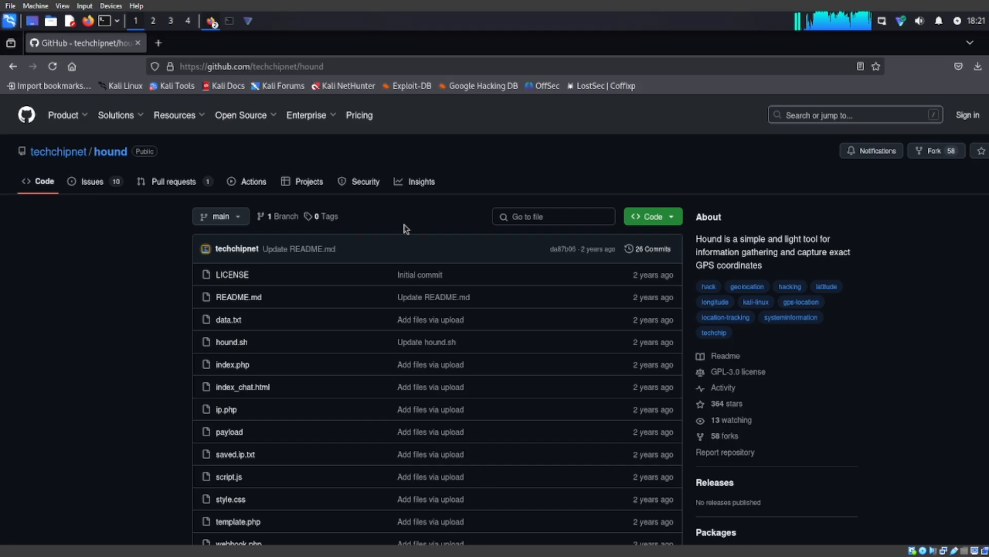
pyautogui.scroll(-3)
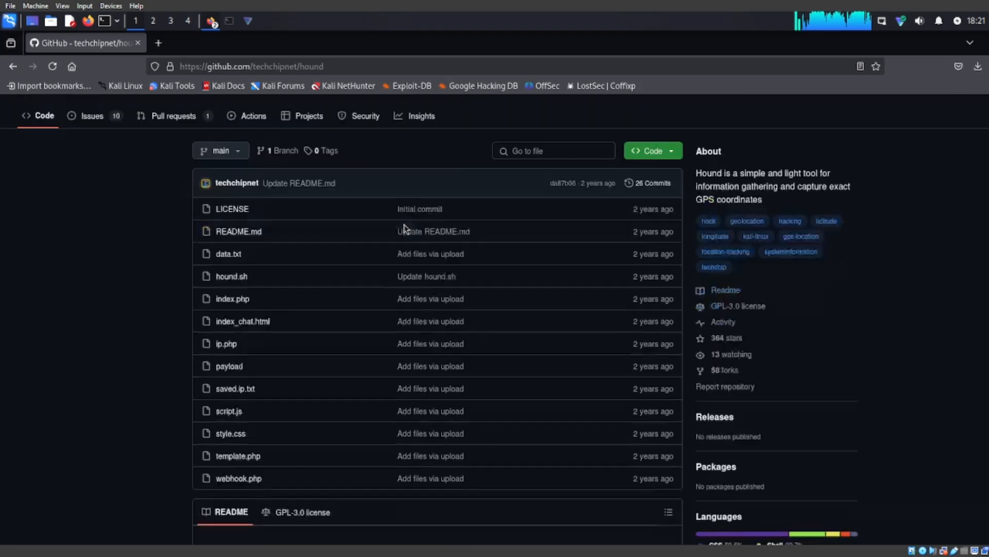
pyautogui.scroll(-3)
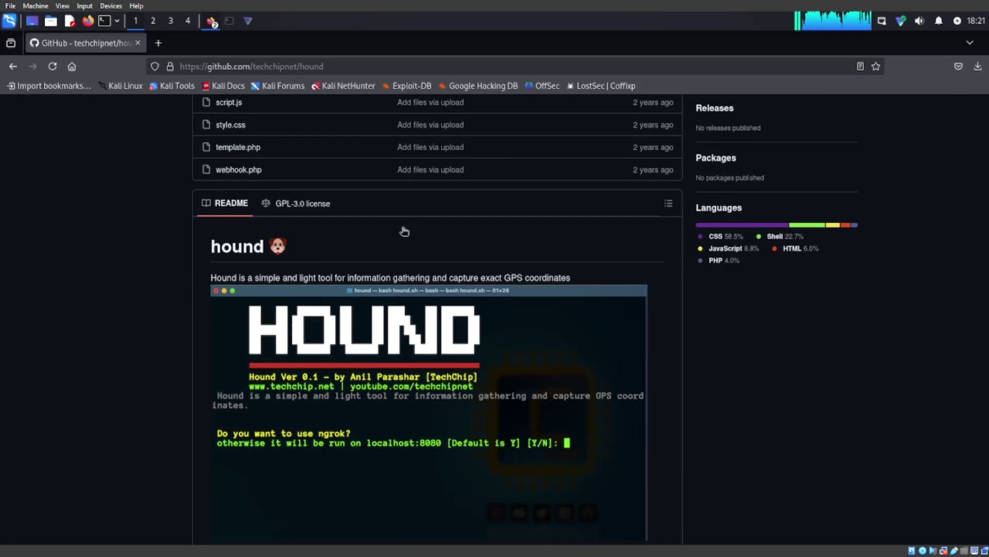
pyautogui.scroll(-3)
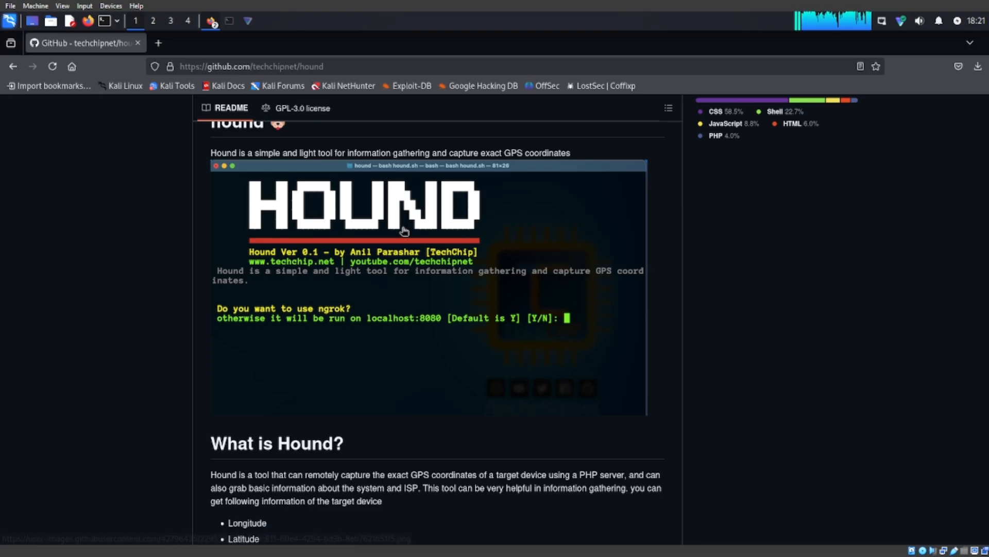
pyautogui.scroll(-3)
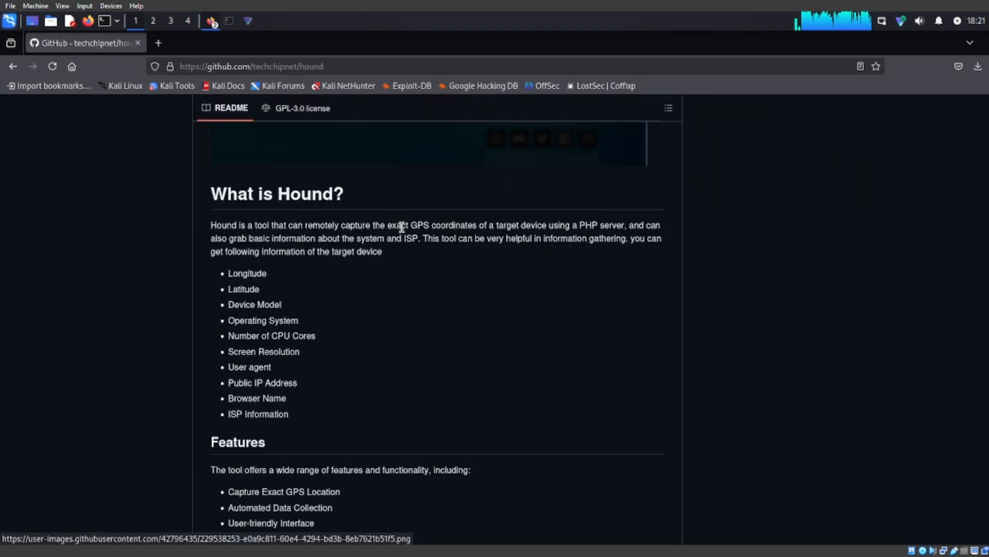
pyautogui.scroll(-3)
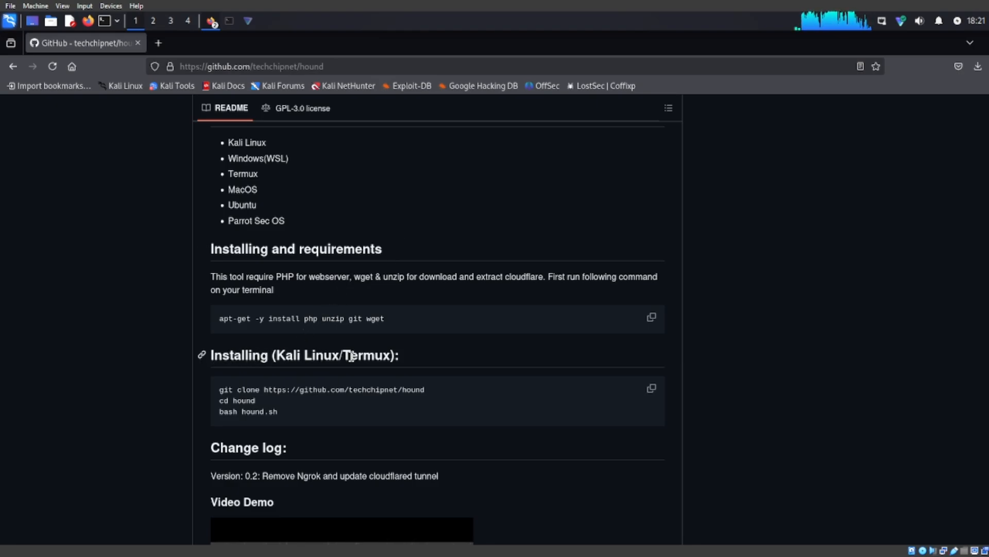
pyautogui.scroll(-3)
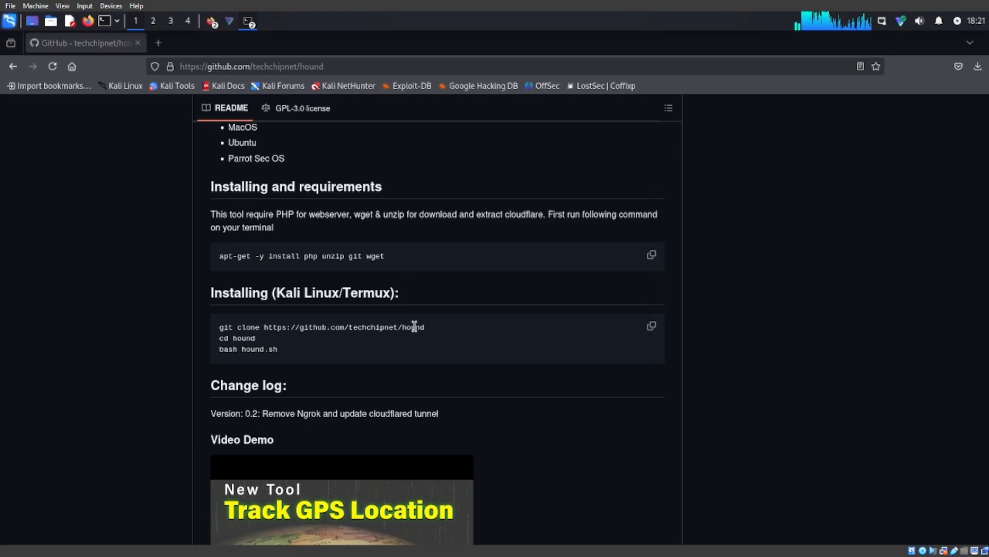
# - Select the README's git clone line and bring up an existing terminal to run it
pyautogui.doubleClick(313, 327)
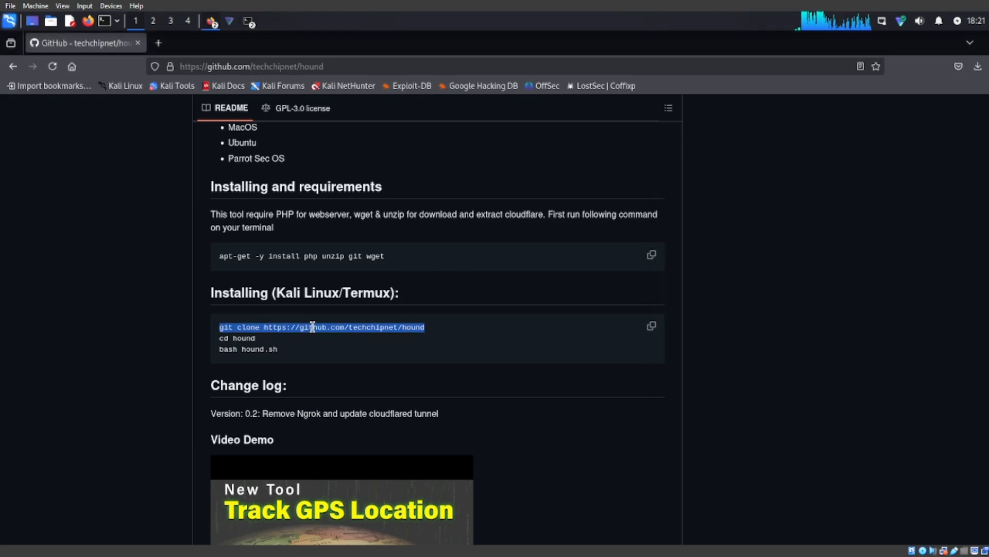
pyautogui.click(249, 21)
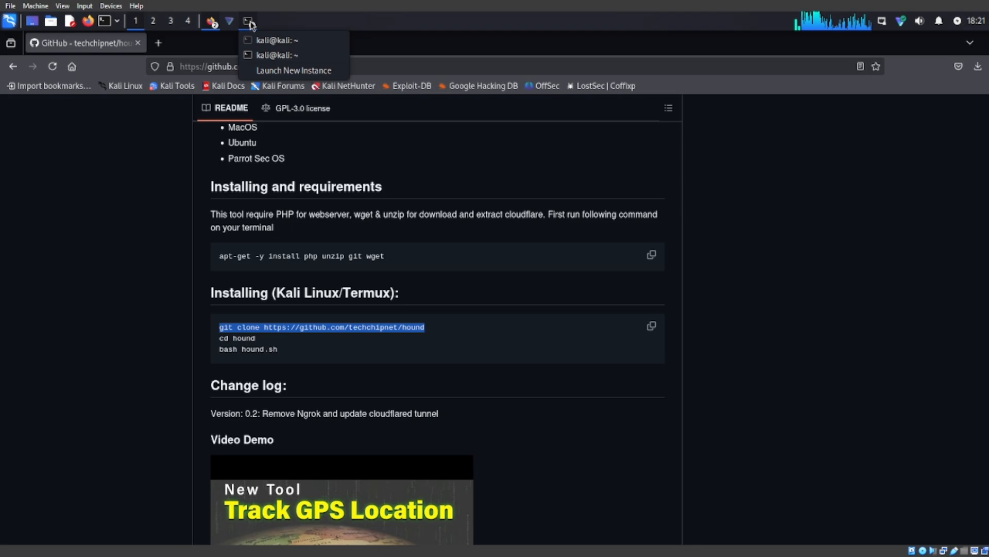
pyautogui.click(274, 55)
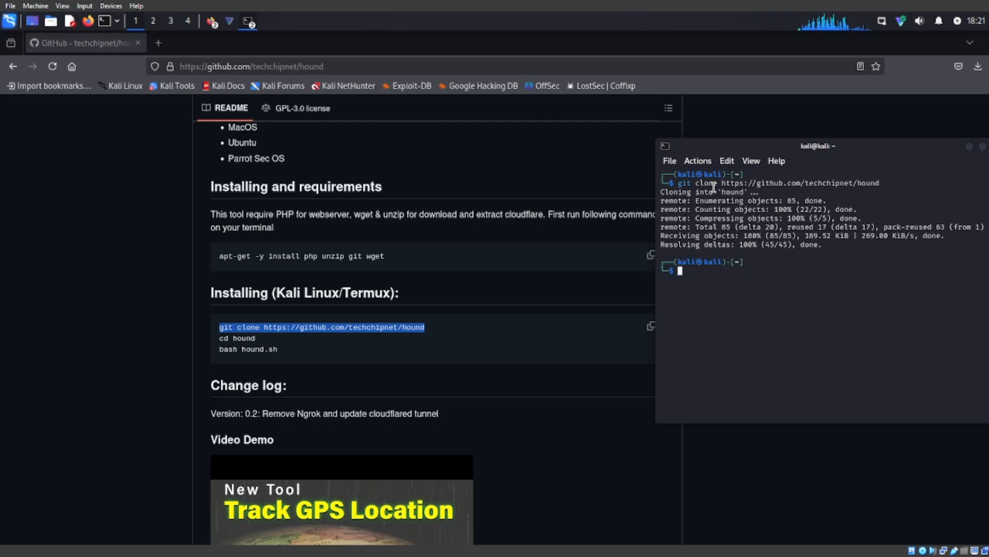
# - Launch Hound from its folder, answer Y to the cloudflared prompt, and reposition the terminal
pyautogui.write('cd Downloads')
pyautogui.write('bash ')
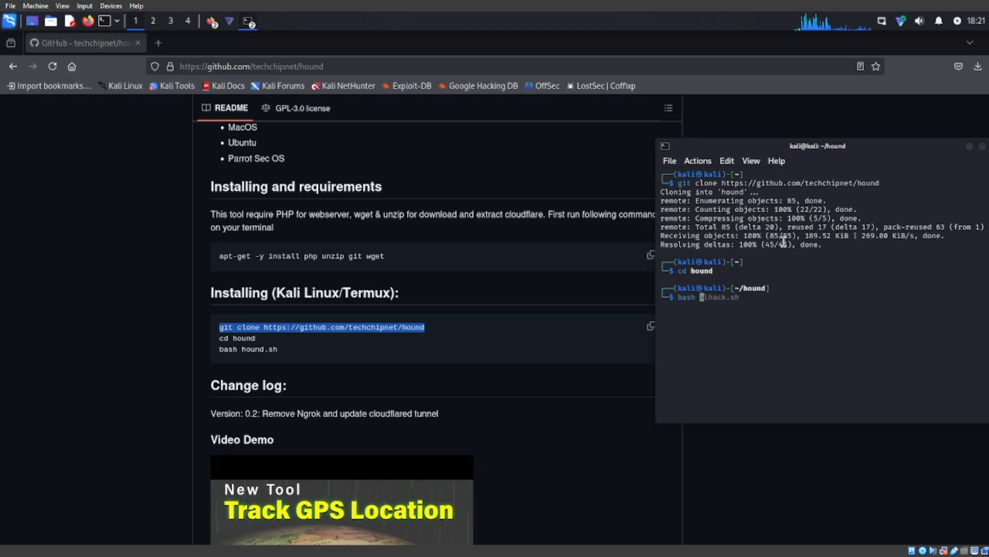
pyautogui.write('hound')
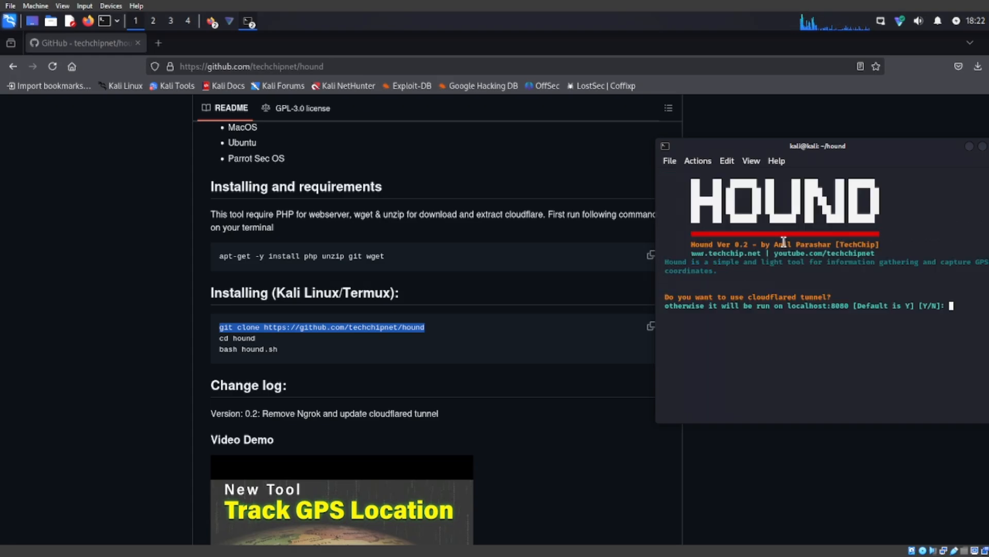
pyautogui.write('Y')
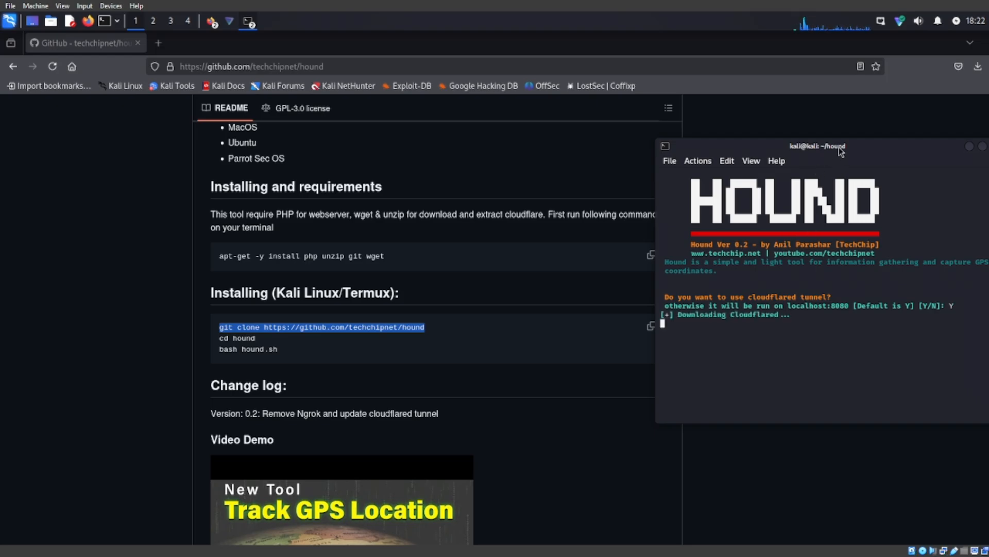
pyautogui.moveTo(817, 145); pyautogui.dragTo(644, 107)
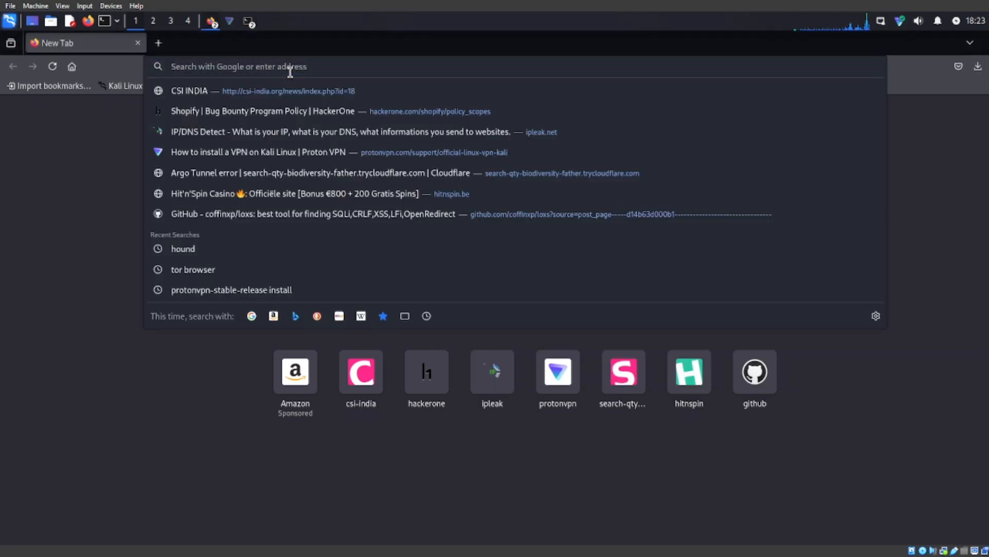
pyautogui.write('https://tones-tag-michael-vbulletin.trycloudflare.com/index.html')
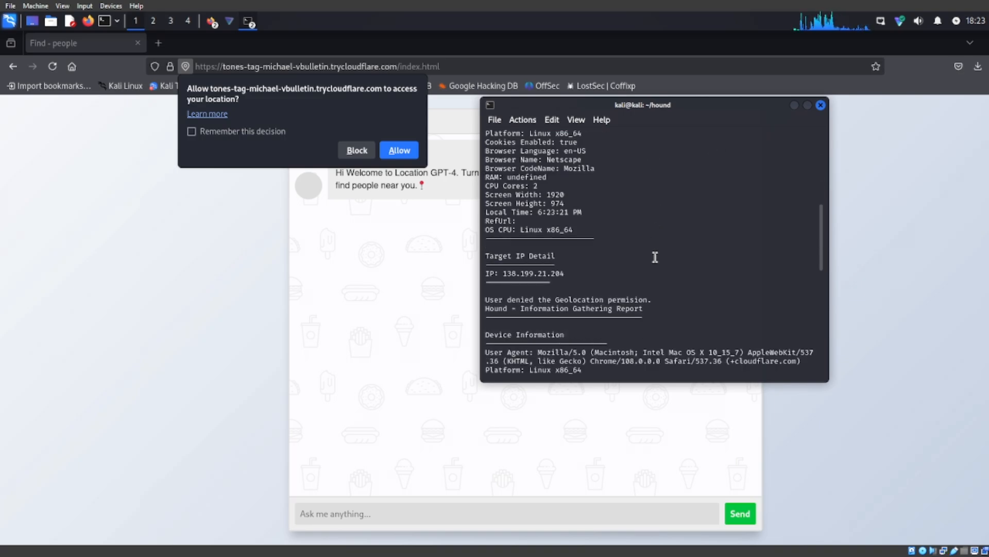
# - Review the second visit's report for IP 34.83.203.92 and bring Firefox back to the front
pyautogui.scroll(-3)
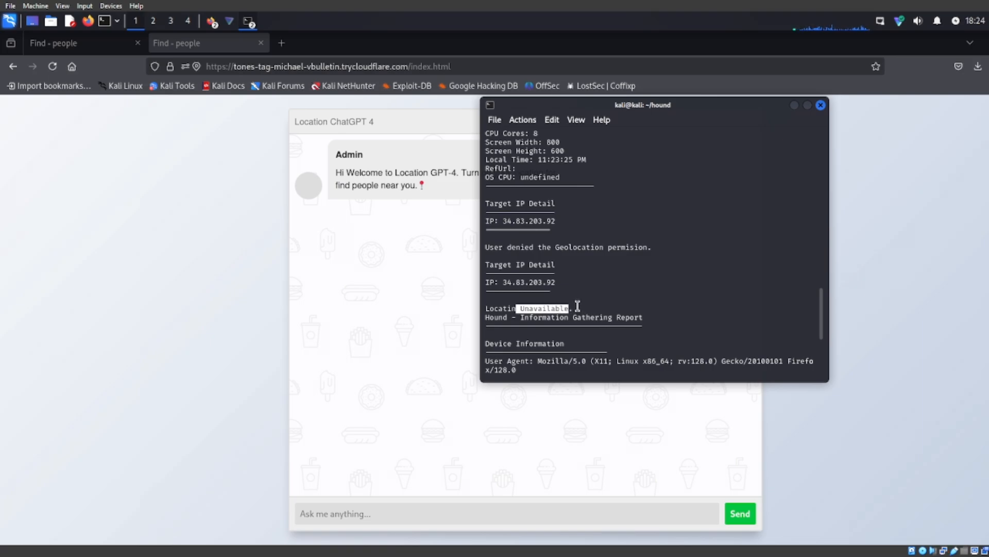
pyautogui.moveTo(447, 314)
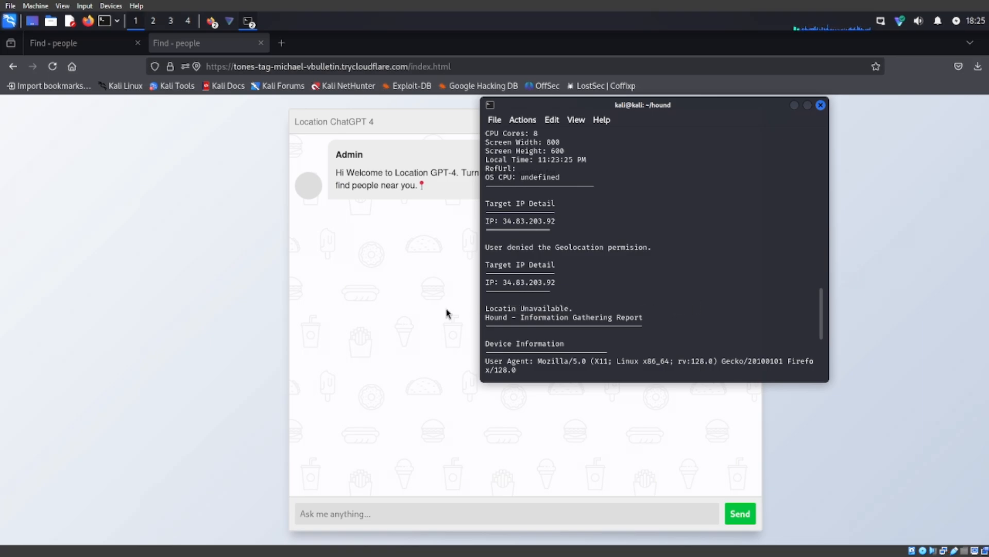
pyautogui.click(281, 42)
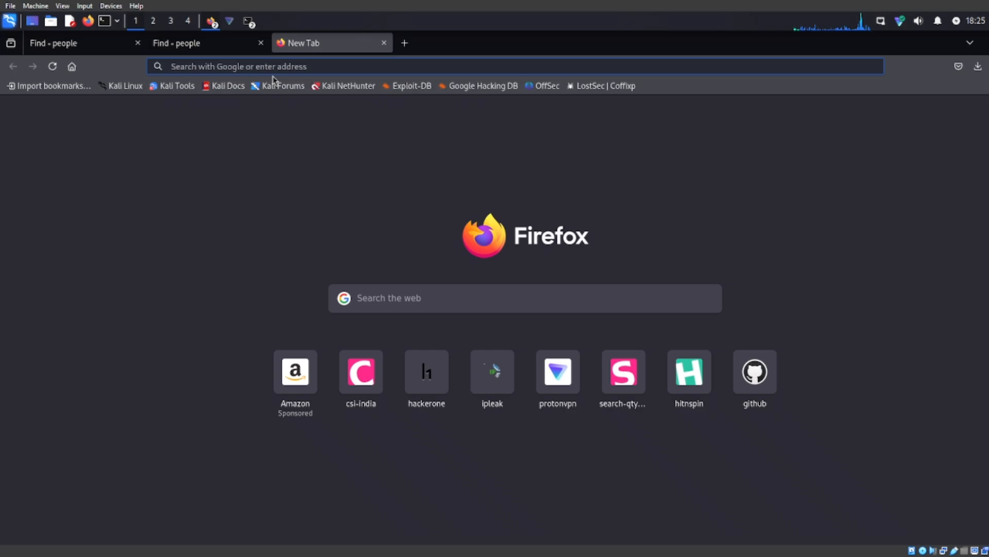
pyautogui.moveTo(444, 506)
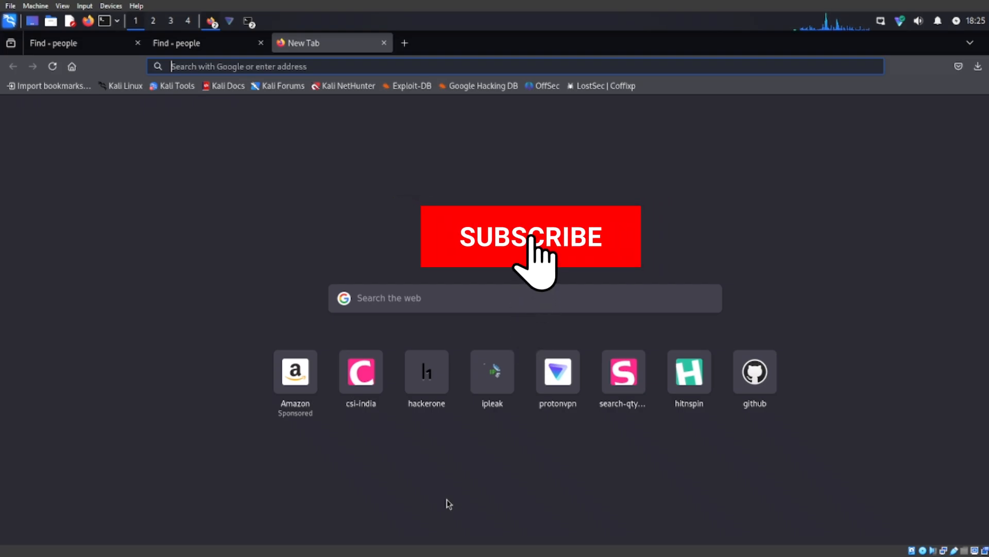
pyautogui.click(532, 244)
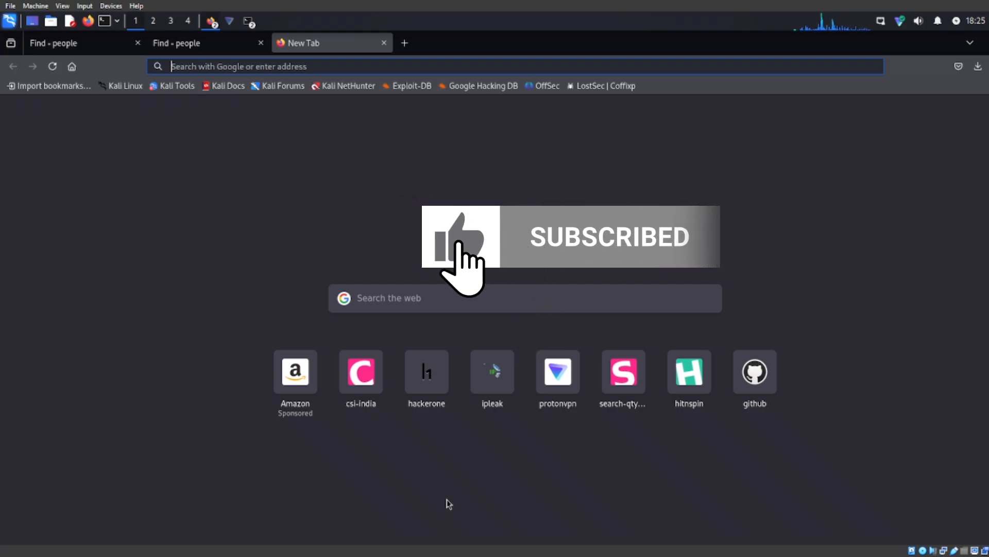